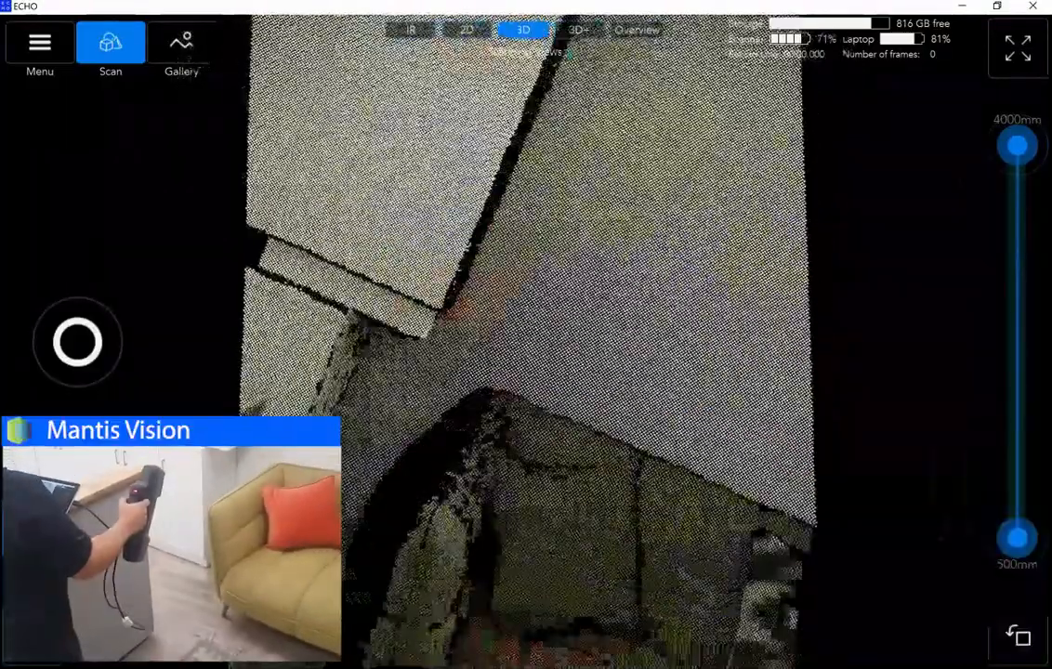
# Record the sofa and cushions as a 121-frame point cloud, then pause for review.
pyautogui.click(76, 342)
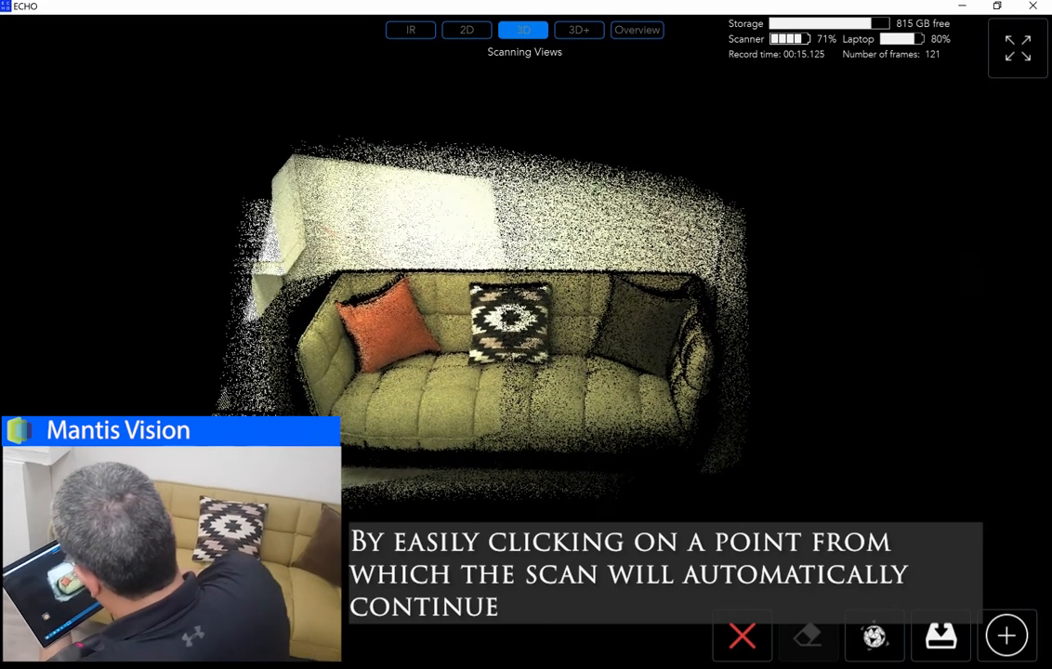
# Resume from a point below the sofa and scan the coffee table, reaching 193 frames.
pyautogui.click(502, 461)
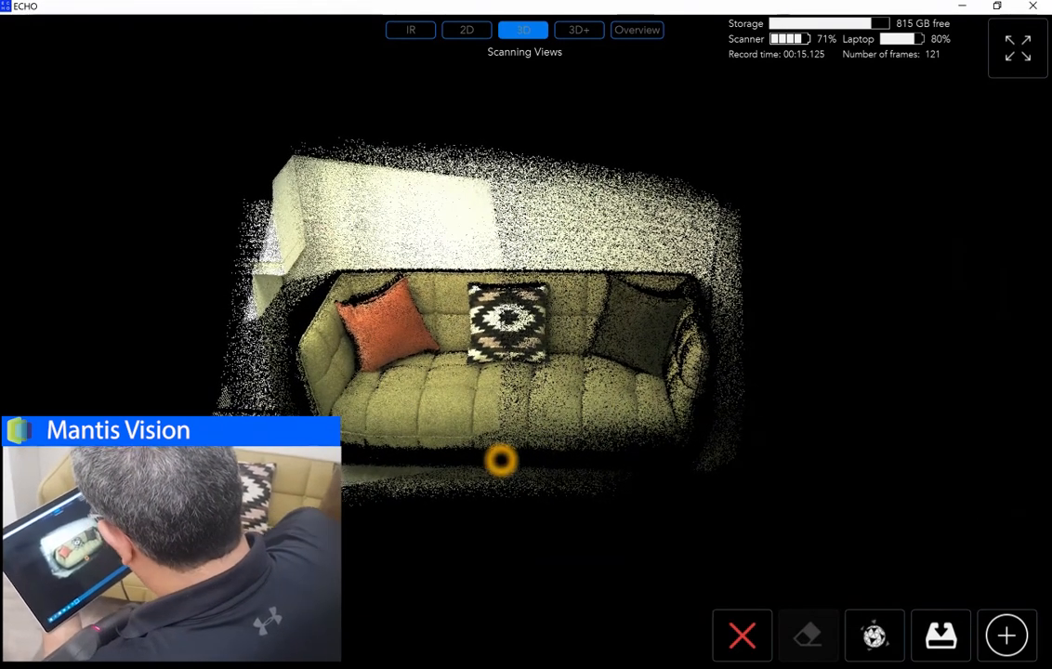
pyautogui.click(1008, 636)
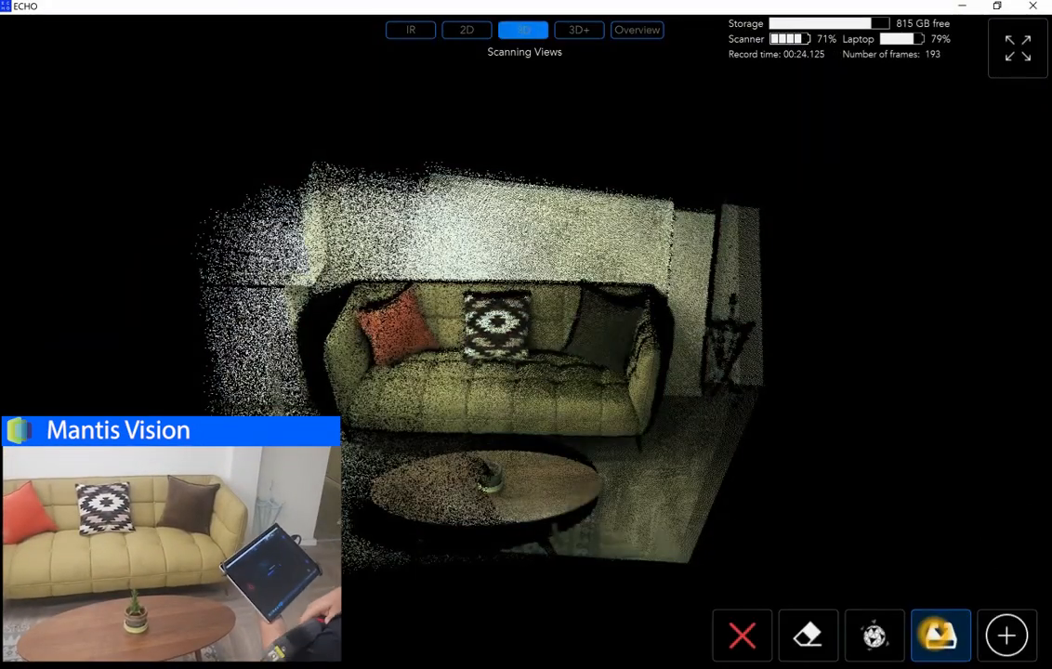
# Build the registered model with 121- and 72-frame groups and toggle Group 2 visibility.
pyautogui.click(941, 636)
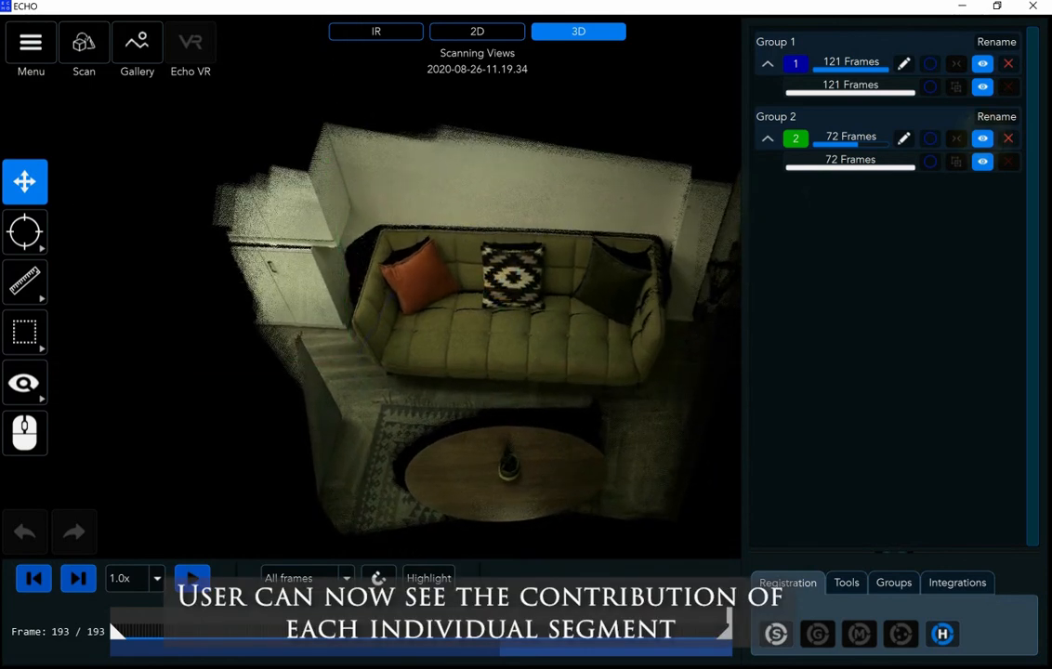
pyautogui.click(982, 138)
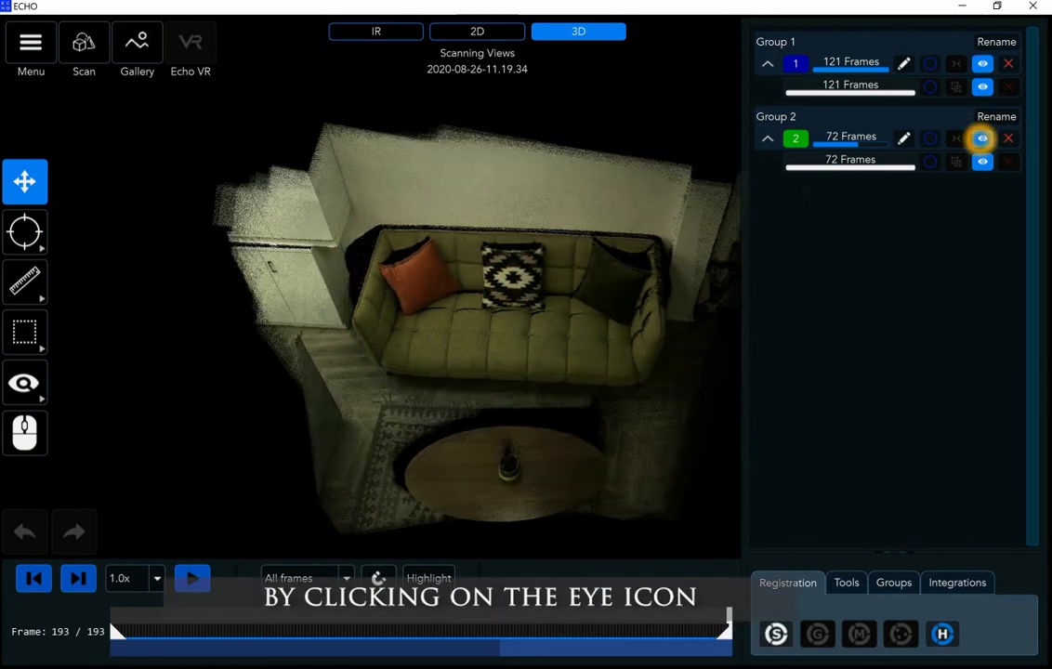